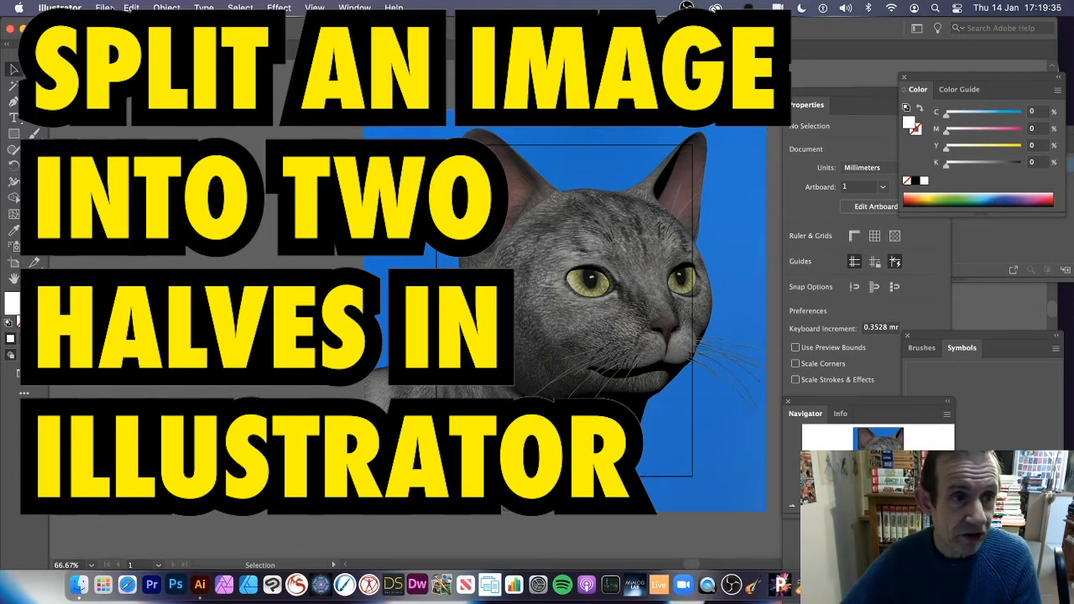
# Step: Activate the Artboard tool so Artboard 1 over the cat photo becomes editable
pyautogui.click(101, 7)
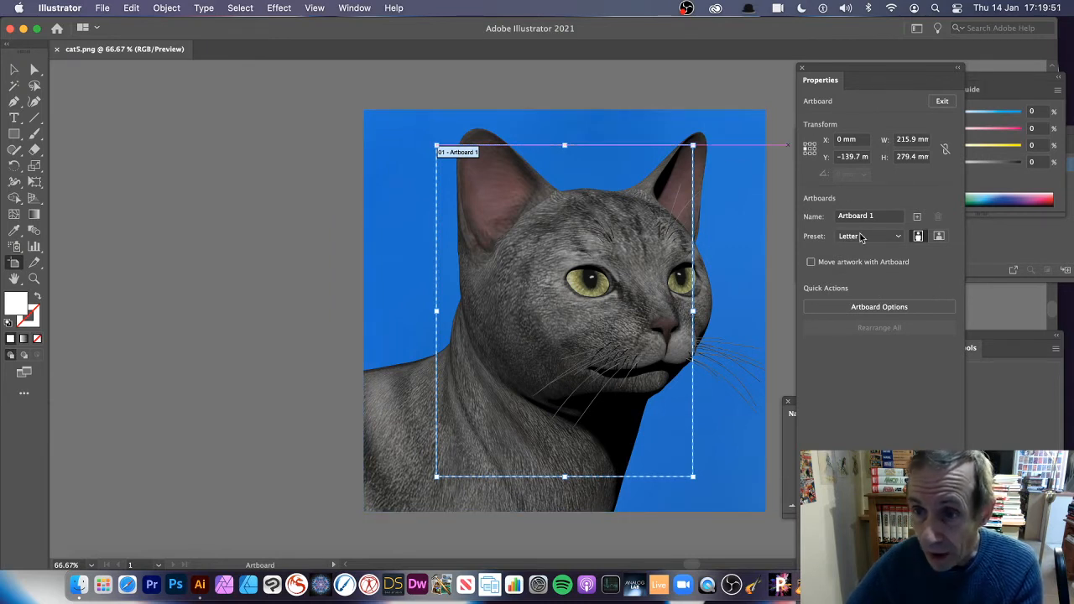
# Step: Name the artboard 'cat 1' in Properties, leaving Move artwork with Artboard unchecked
pyautogui.click(870, 215)
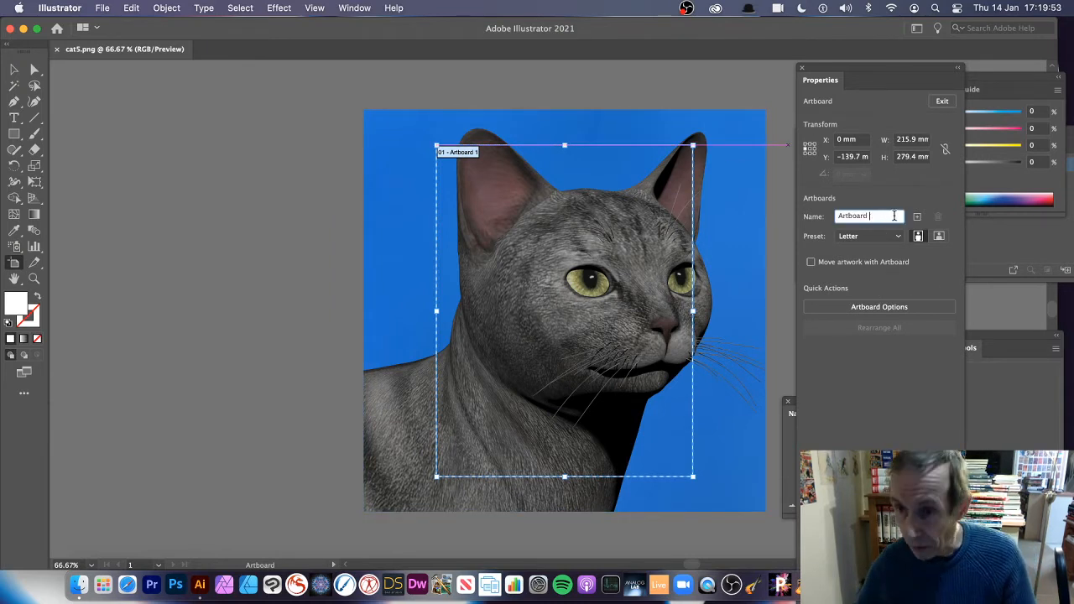
pyautogui.write('c')
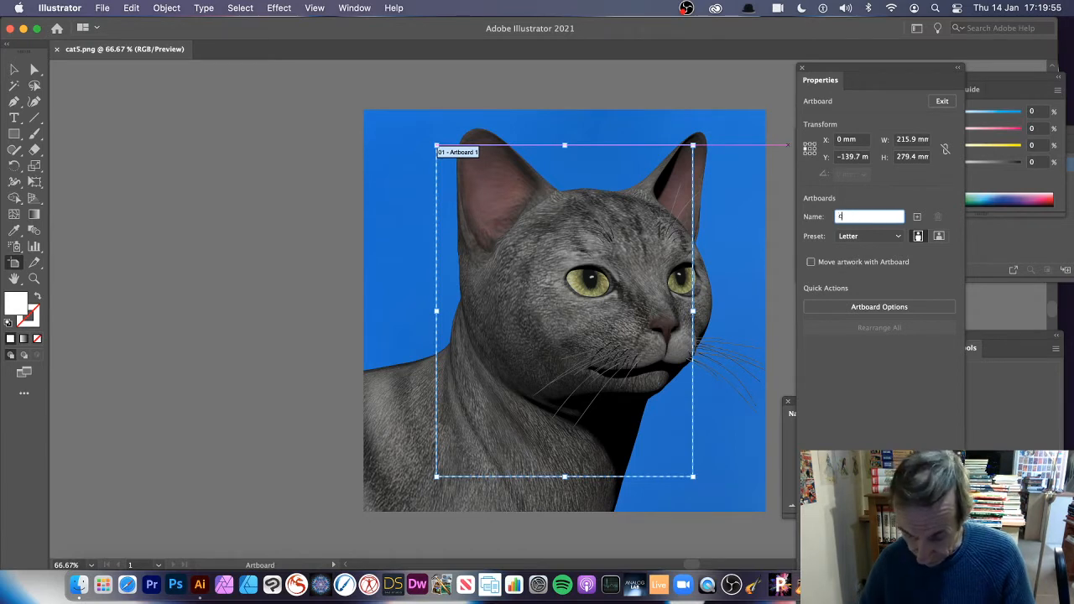
pyautogui.write('cat 1')
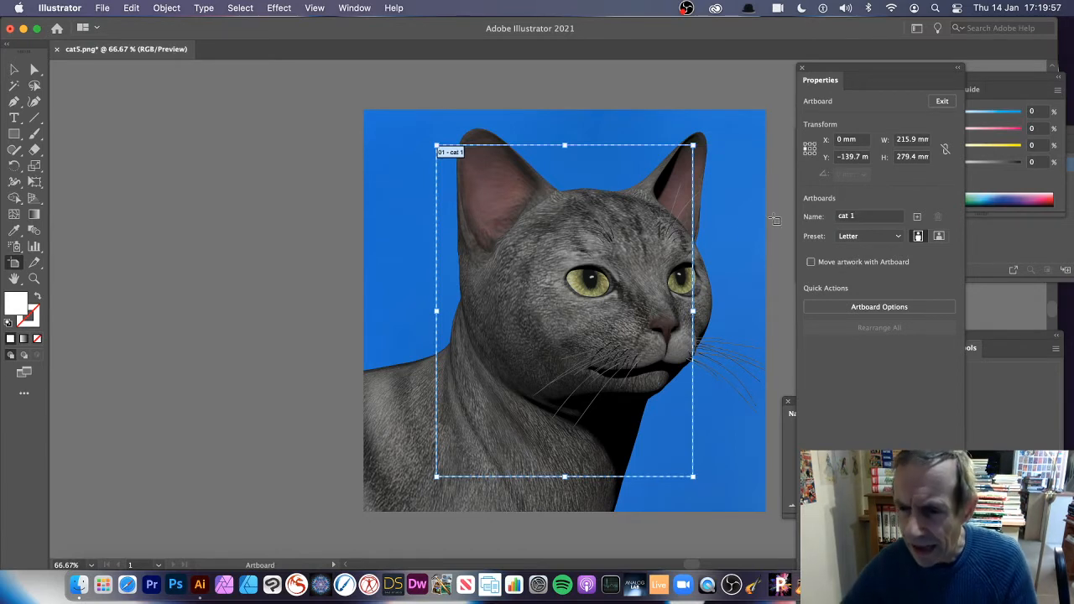
pyautogui.click(810, 262)
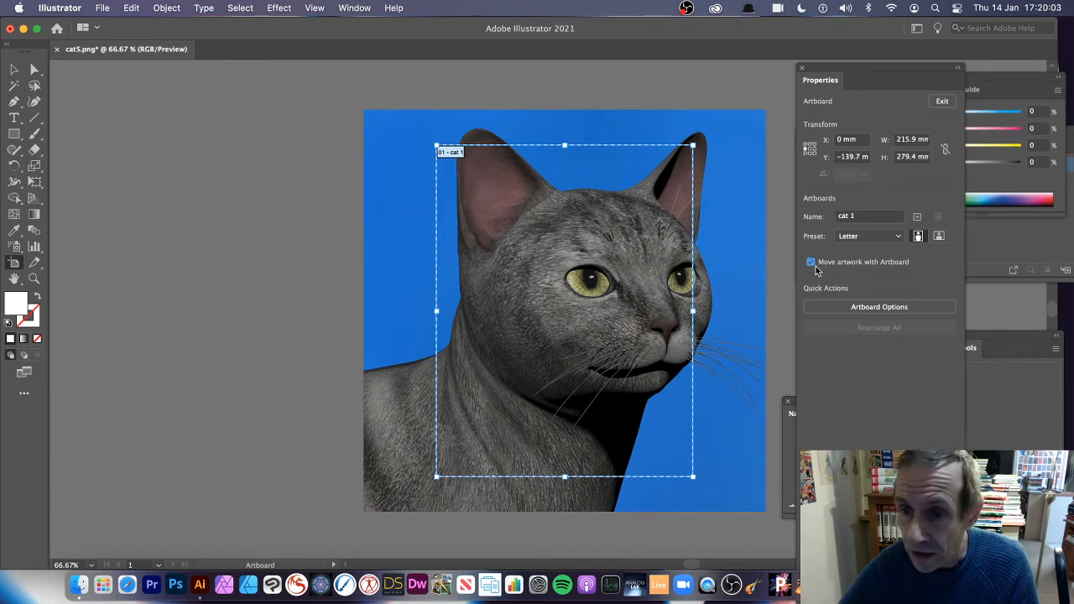
pyautogui.click(810, 262)
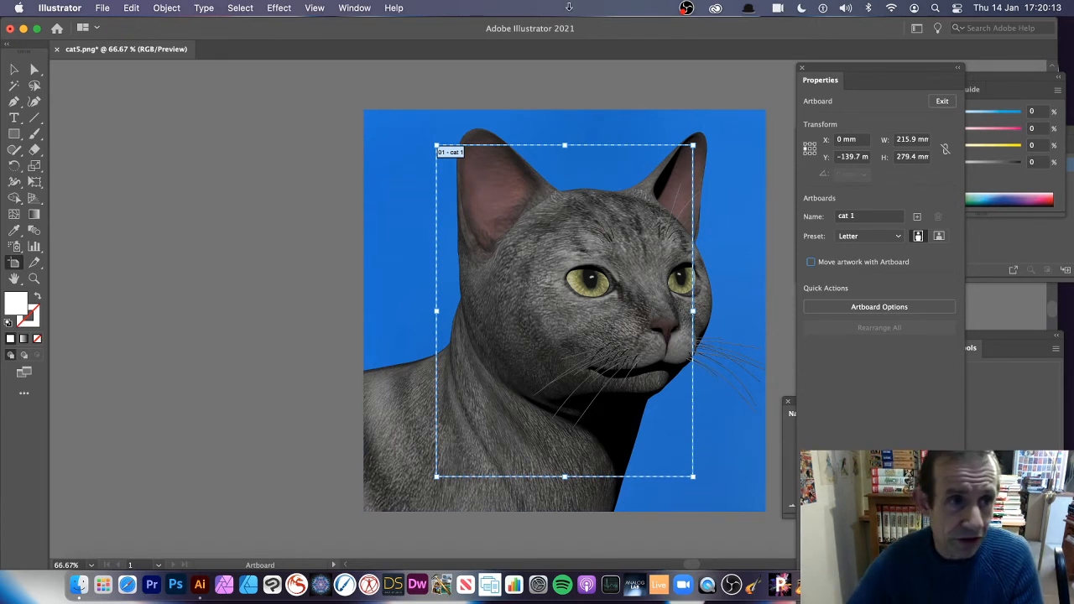
# Step: Fit the cat 1 artboard to the artwork bounds via Object > Artboards, then glance at View
pyautogui.click(166, 7)
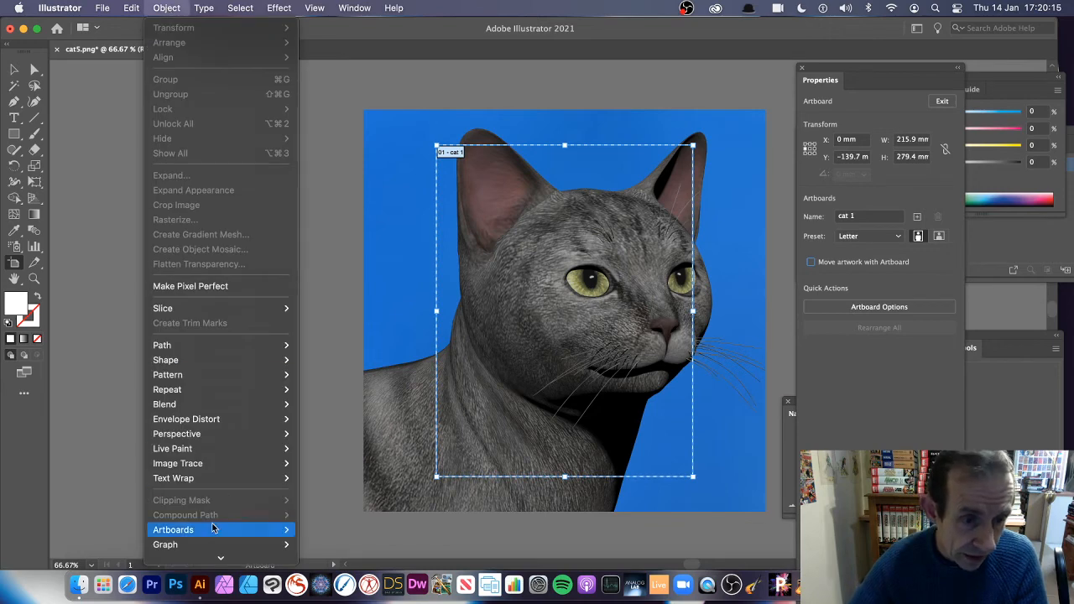
pyautogui.click(173, 530)
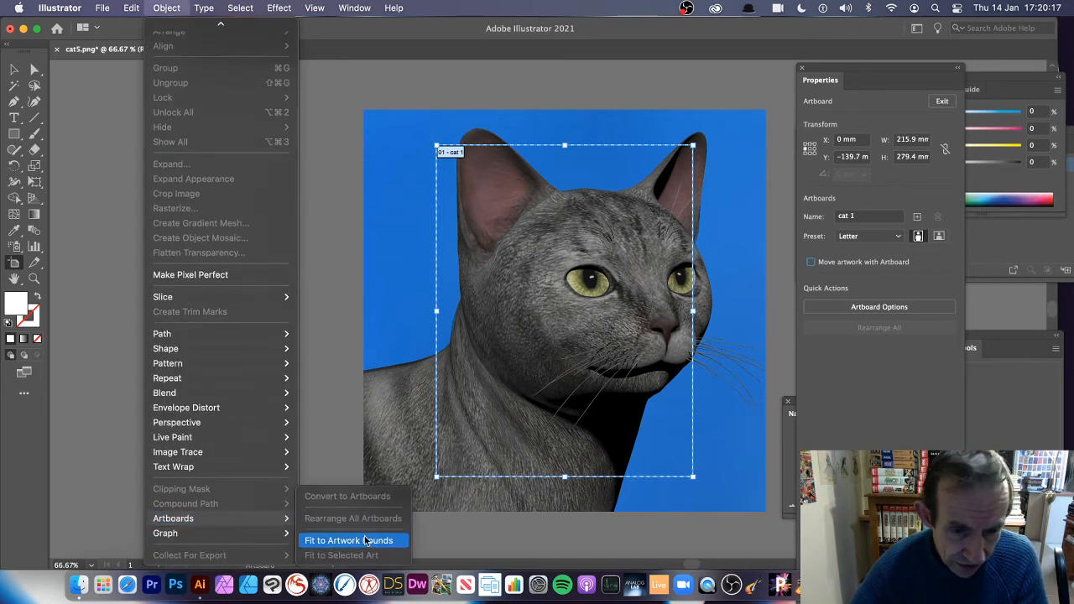
pyautogui.click(349, 540)
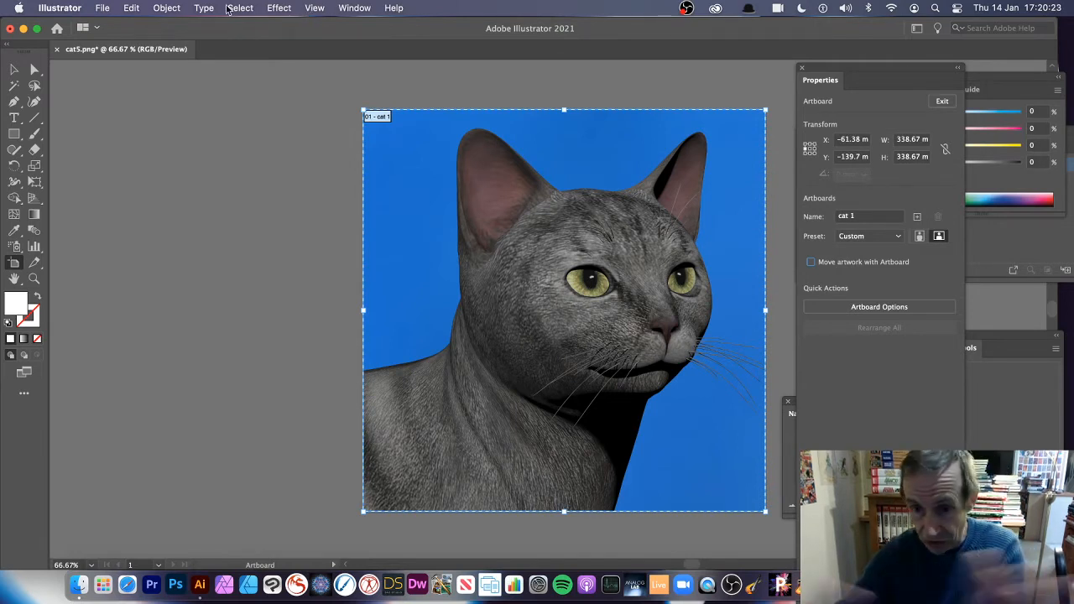
pyautogui.click(315, 6)
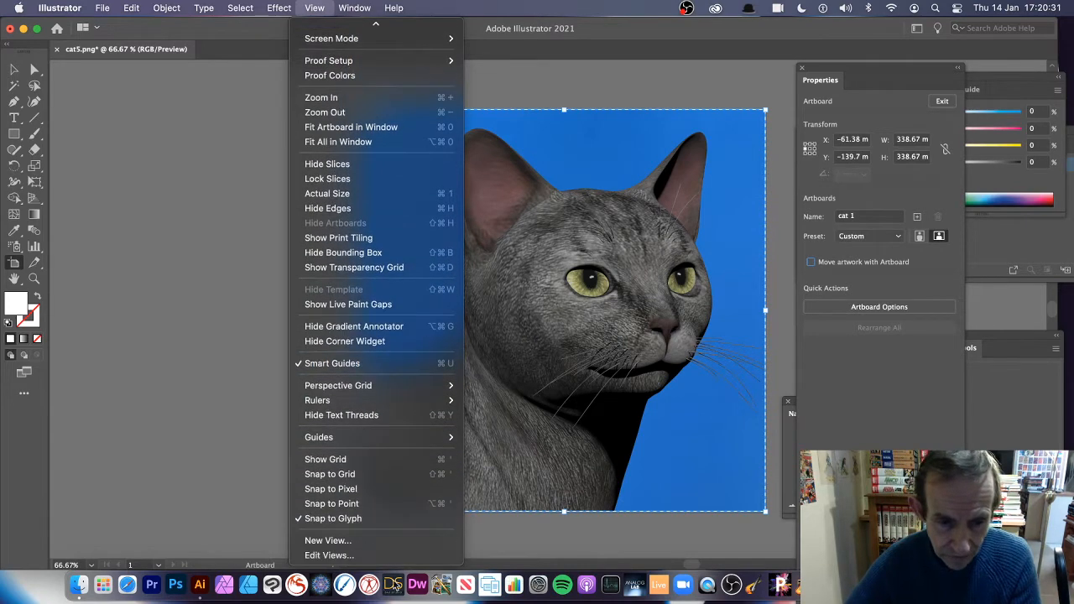
pyautogui.moveTo(331, 488)
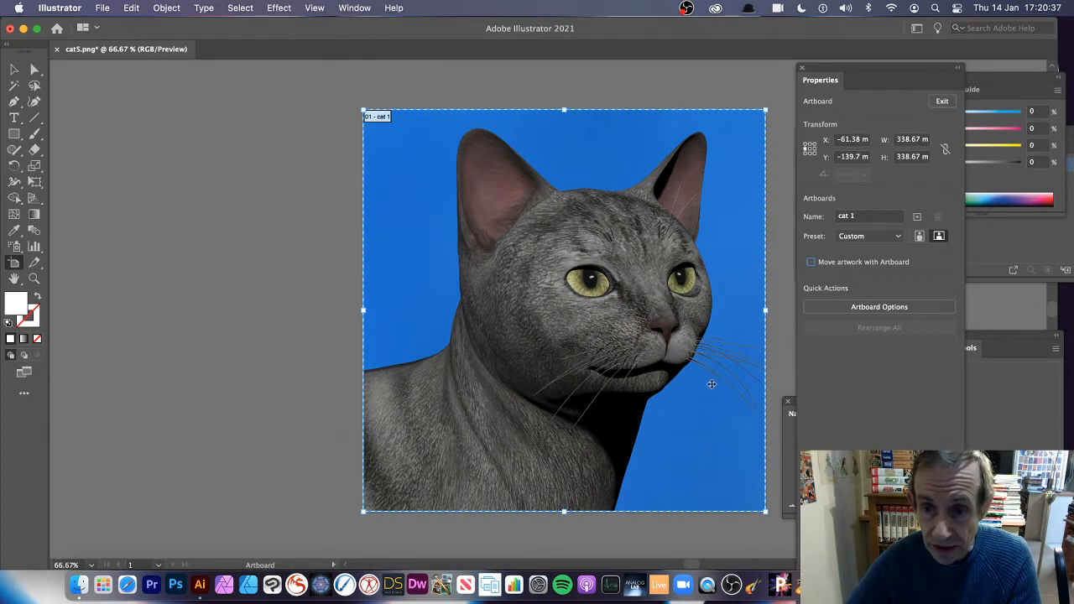
pyautogui.moveTo(671, 161)
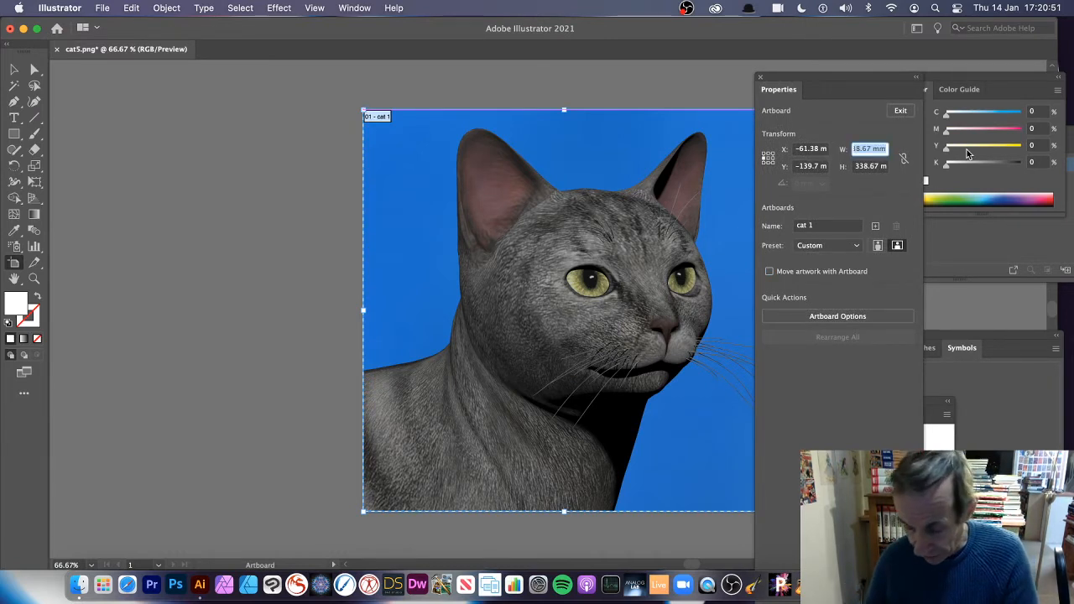
# Step: Set cat 1's width to 169.33 mm and Alt-drag a copy over the photo's right half
pyautogui.write('50')
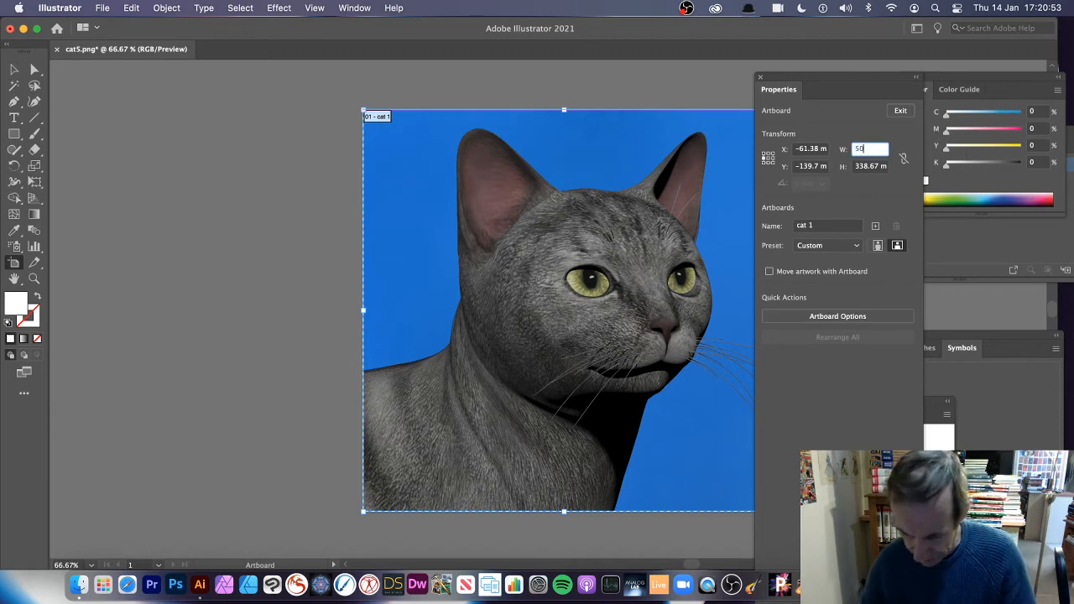
pyautogui.write('169.33 m')
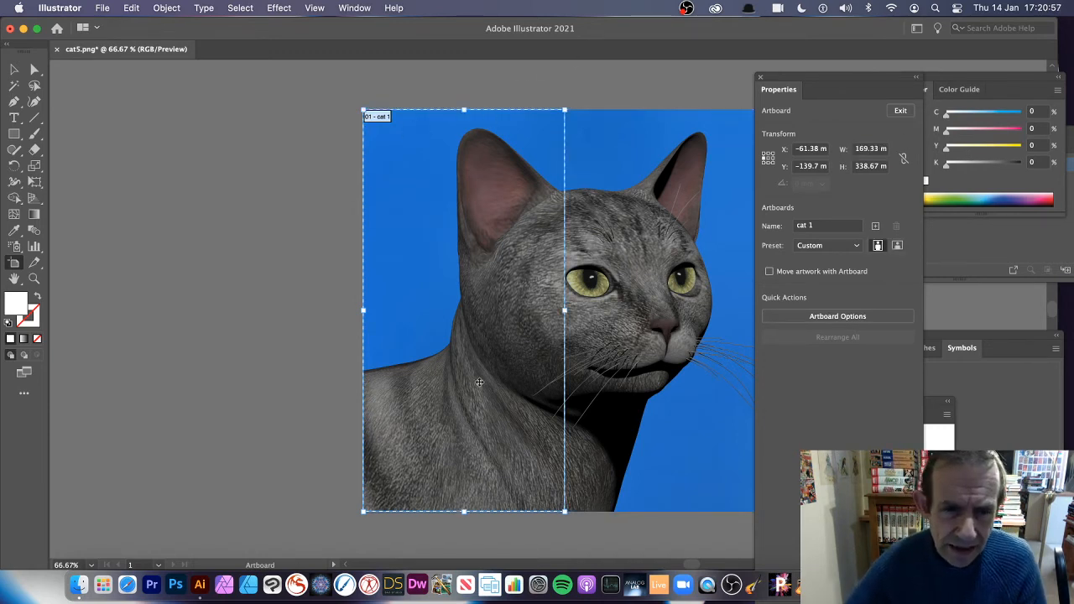
pyautogui.moveTo(779, 89); pyautogui.dragTo(869, 89)
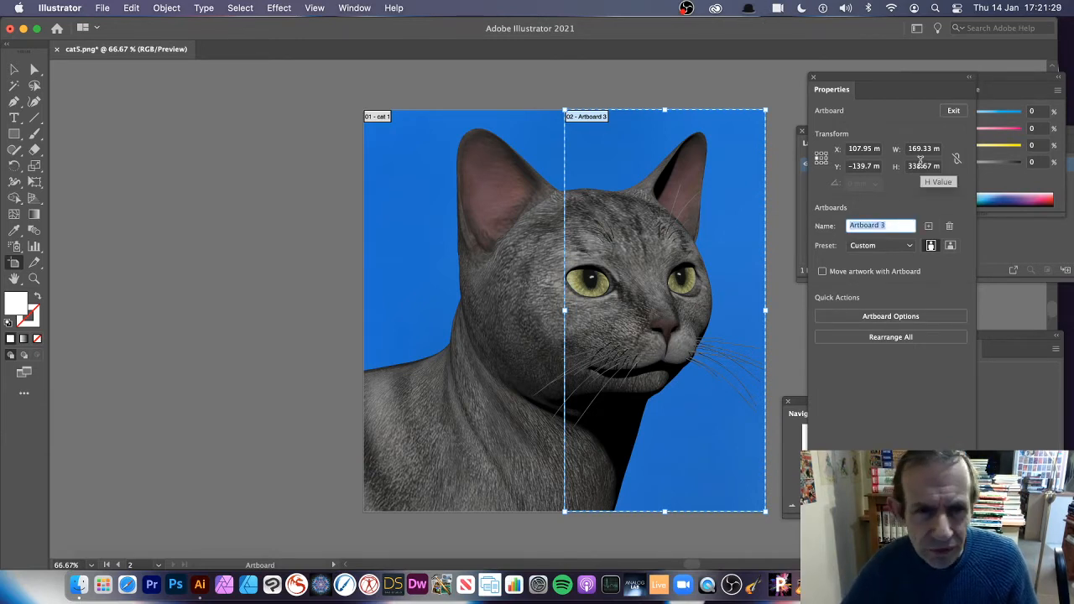
# Step: Name the copied right-half artboard 'cat 2'
pyautogui.write('Ca')
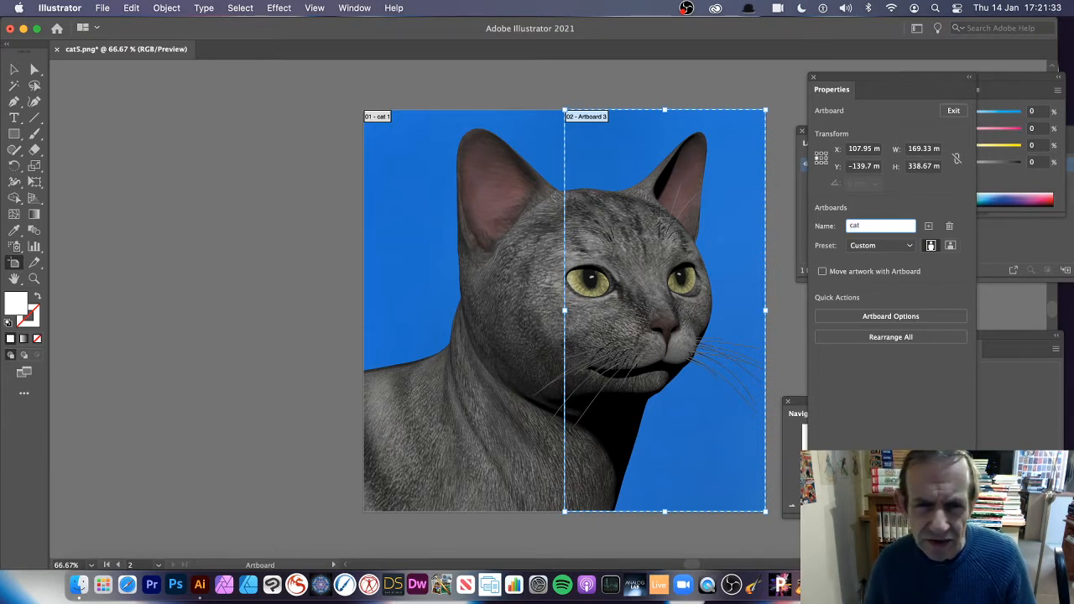
pyautogui.write('cat 2')
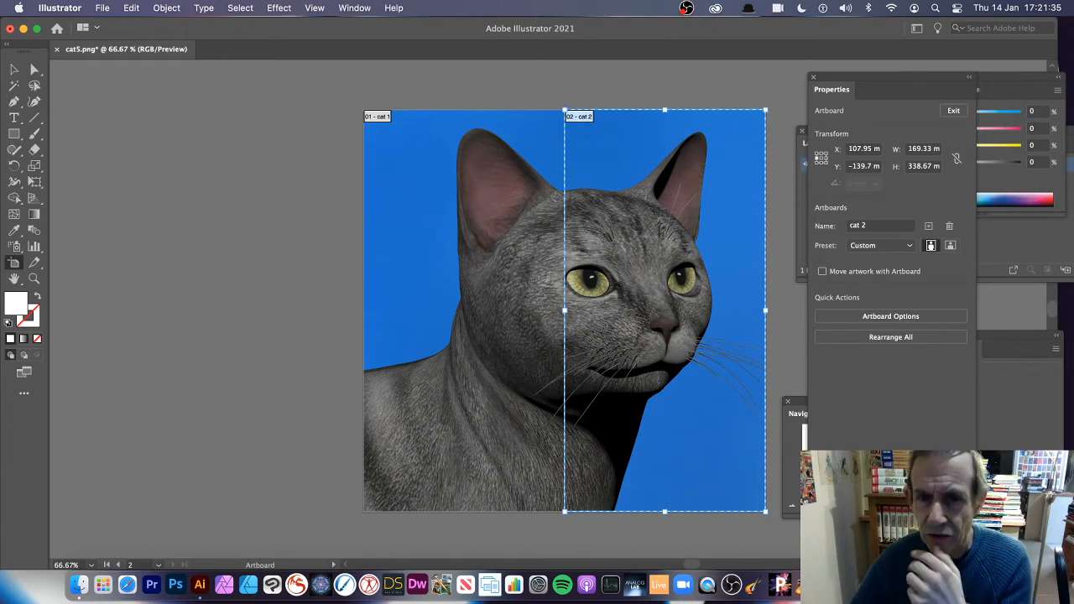
pyautogui.moveTo(618, 164)
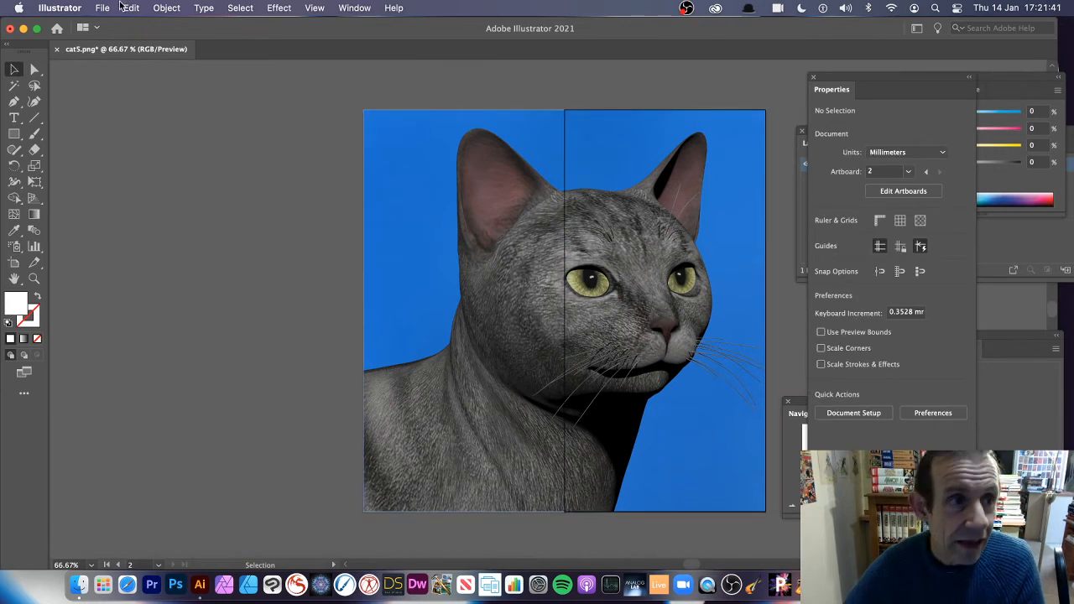
# Step: Export artboards cat 1 and cat 2 as 1x PNGs to the Desktop via Export for Screens
pyautogui.click(102, 7)
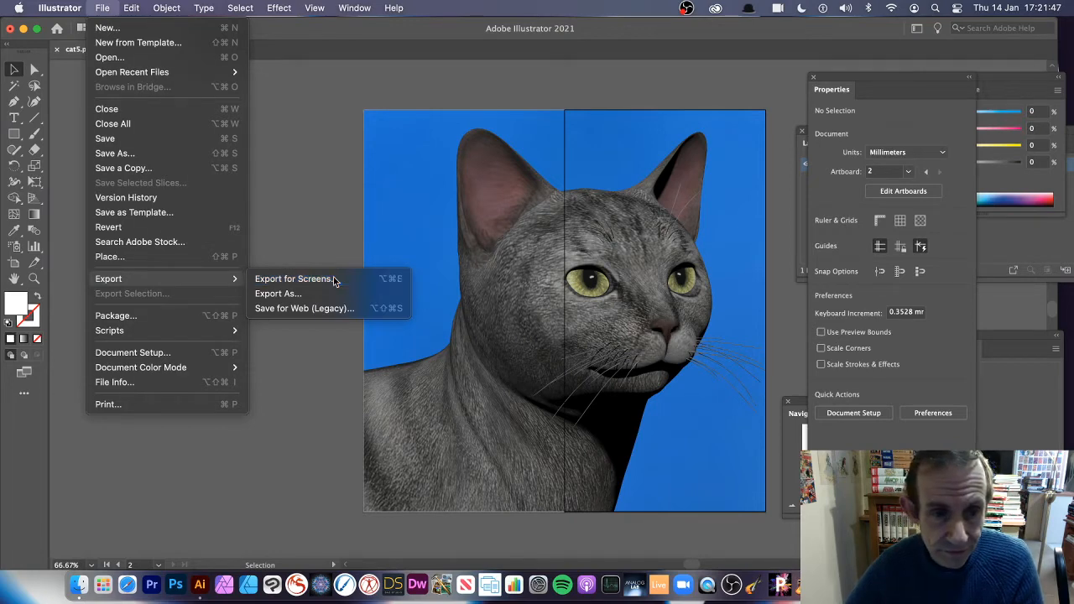
pyautogui.click(292, 279)
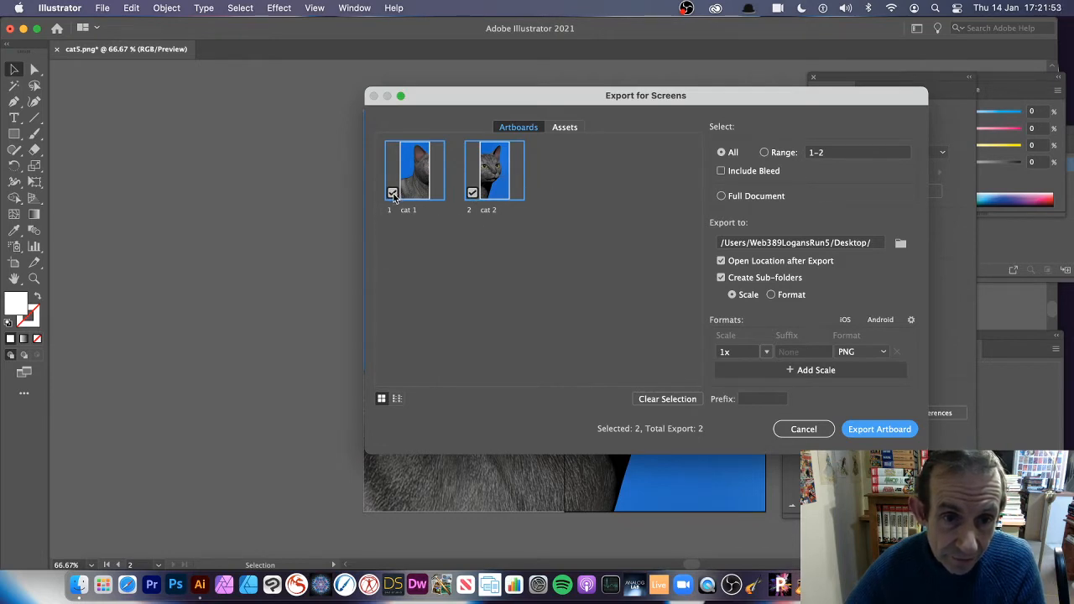
pyautogui.click(393, 193)
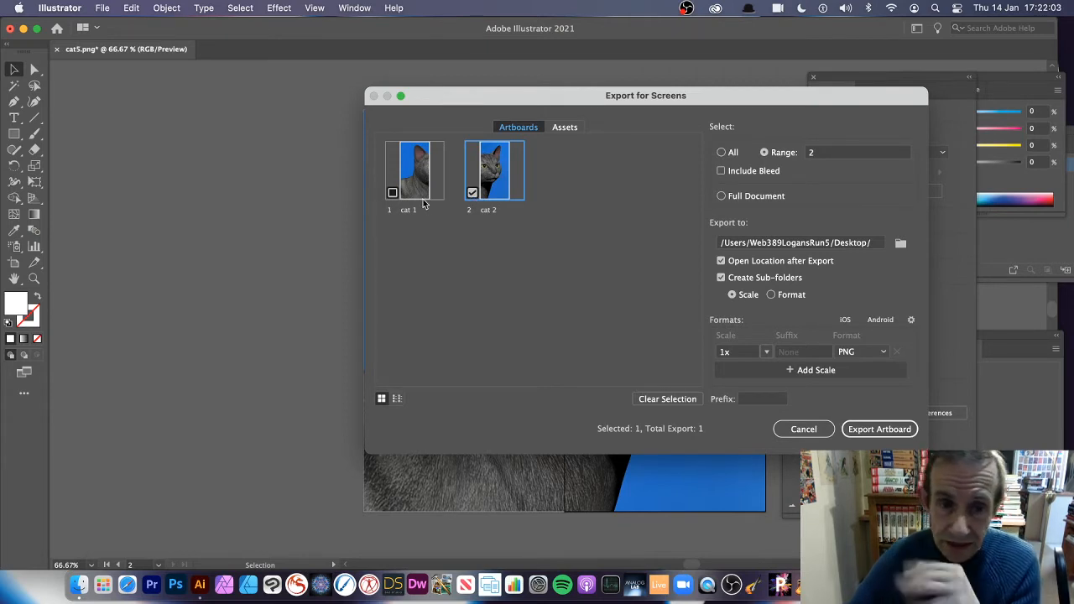
pyautogui.moveTo(422, 198)
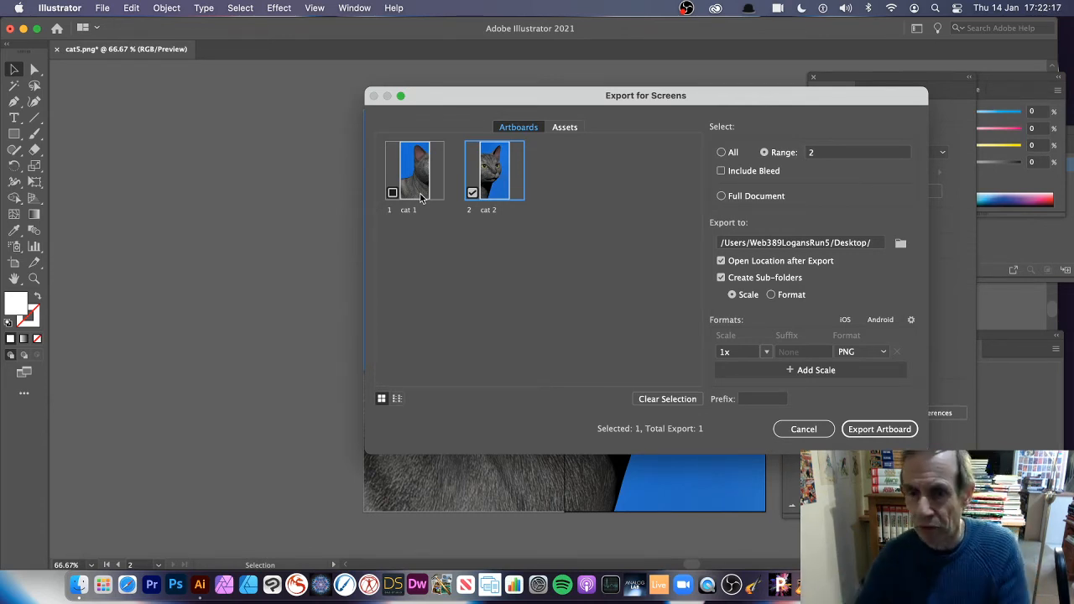
pyautogui.moveTo(378, 165)
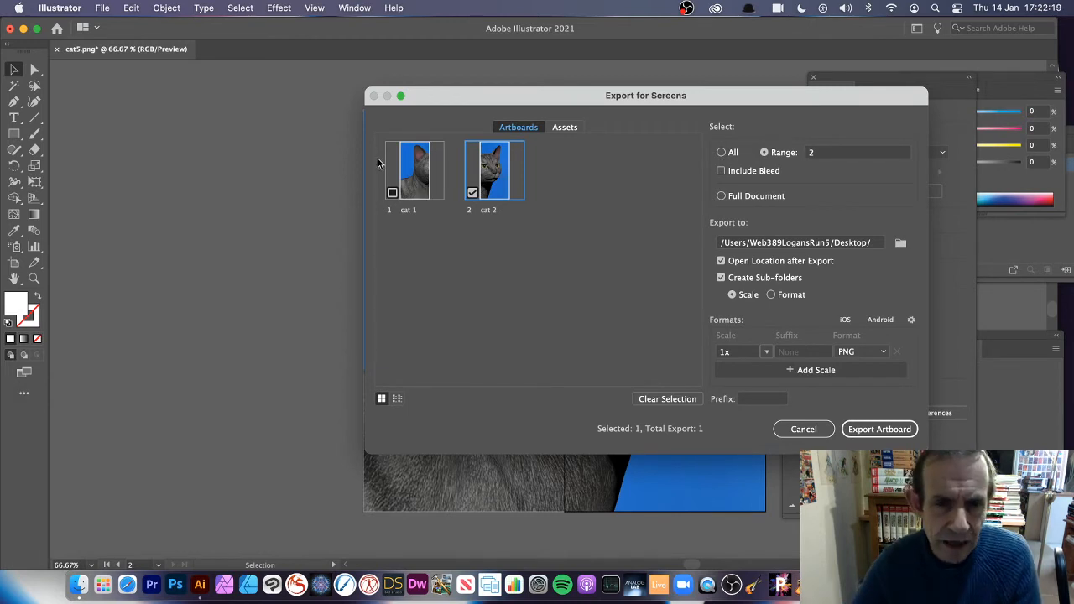
pyautogui.click(392, 193)
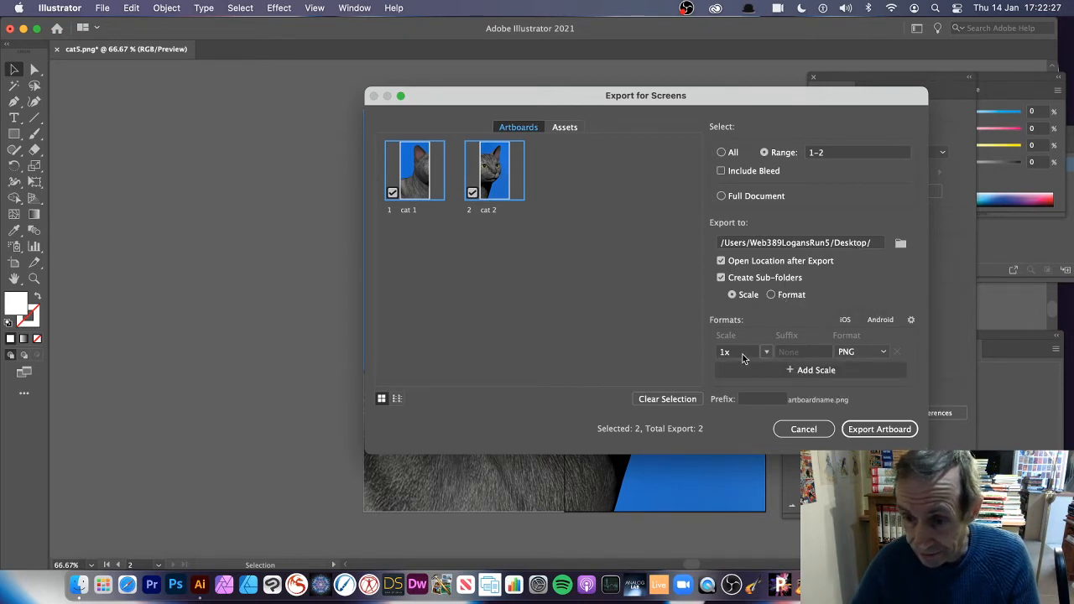
pyautogui.click(880, 429)
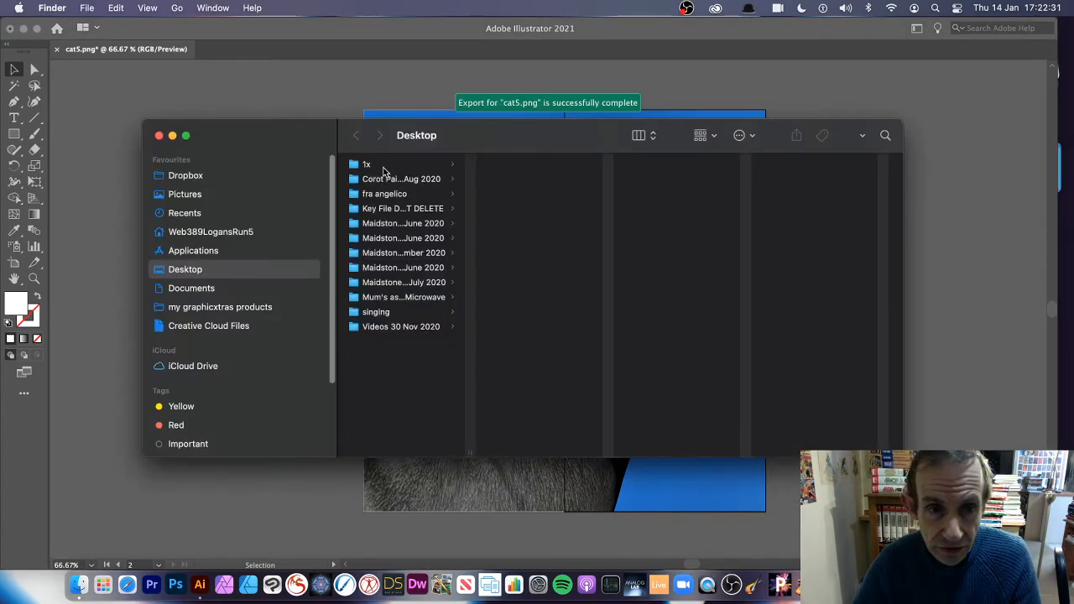
# Step: Preview Artboard 1, cat 1 and cat 2 PNGs in the Desktop 1x folder, then close Finder
pyautogui.doubleClick(366, 164)
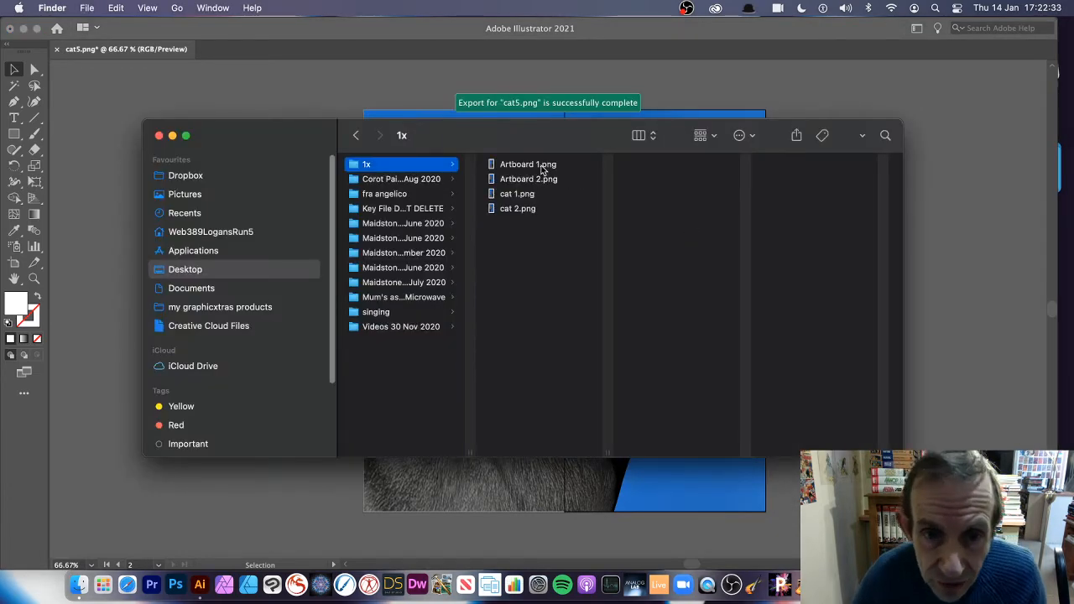
pyautogui.click(527, 165)
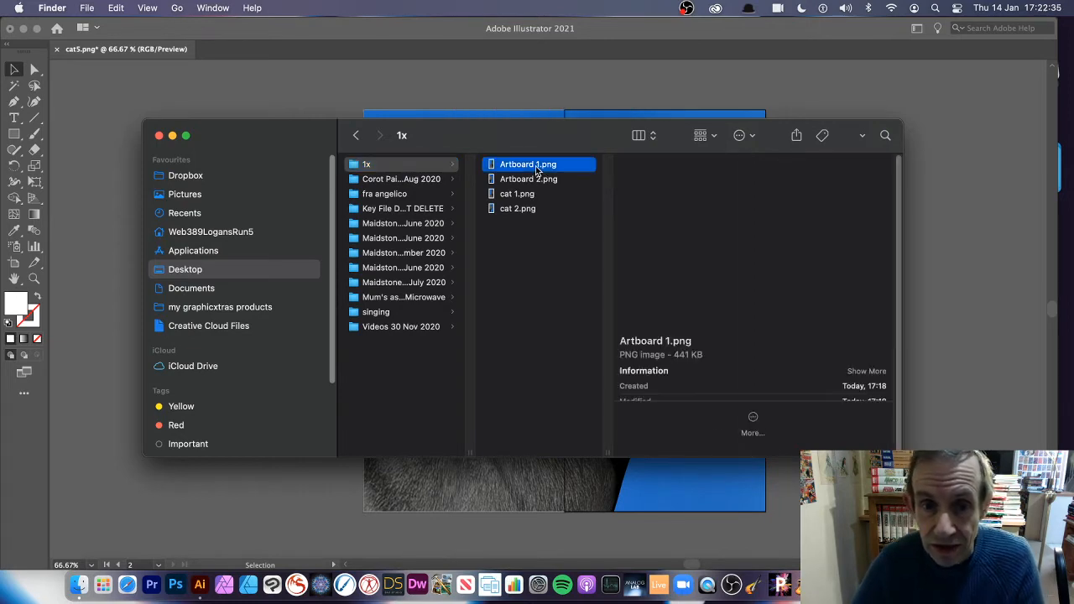
pyautogui.click(517, 194)
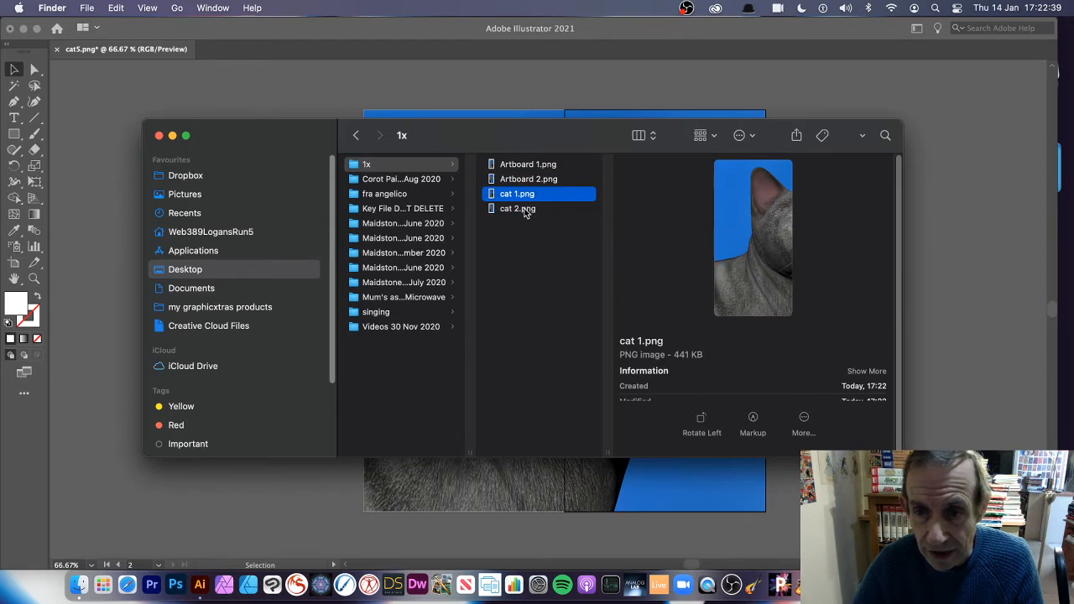
pyautogui.click(517, 208)
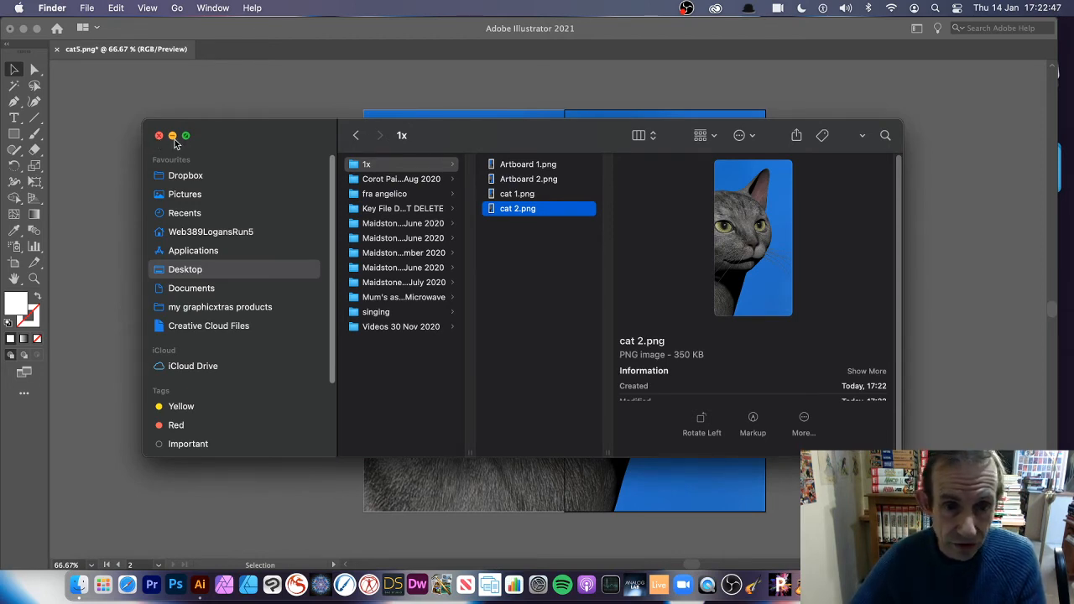
pyautogui.click(158, 134)
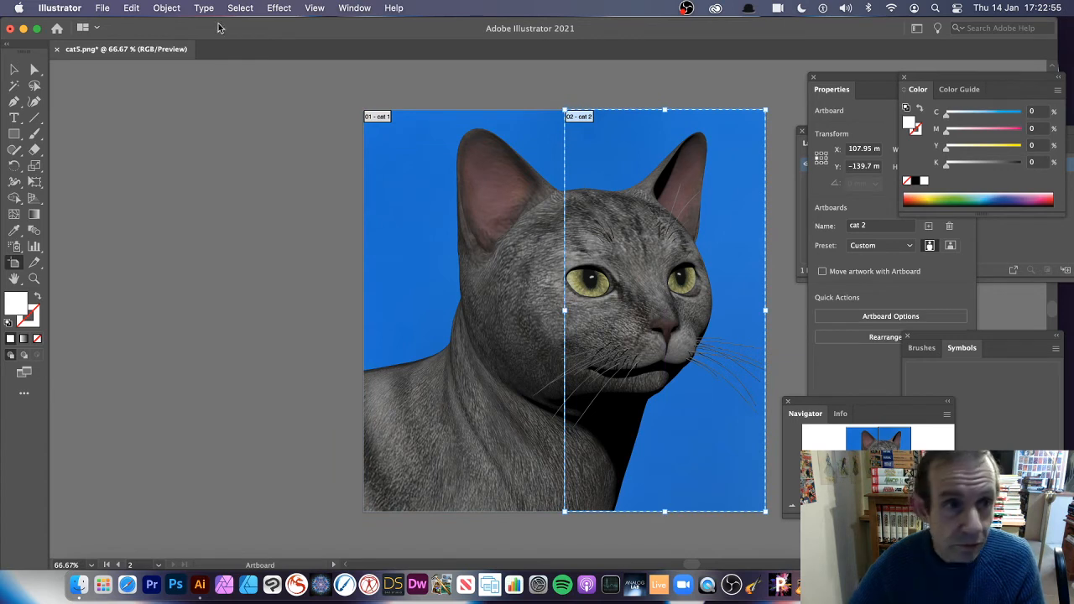
pyautogui.moveTo(383, 181)
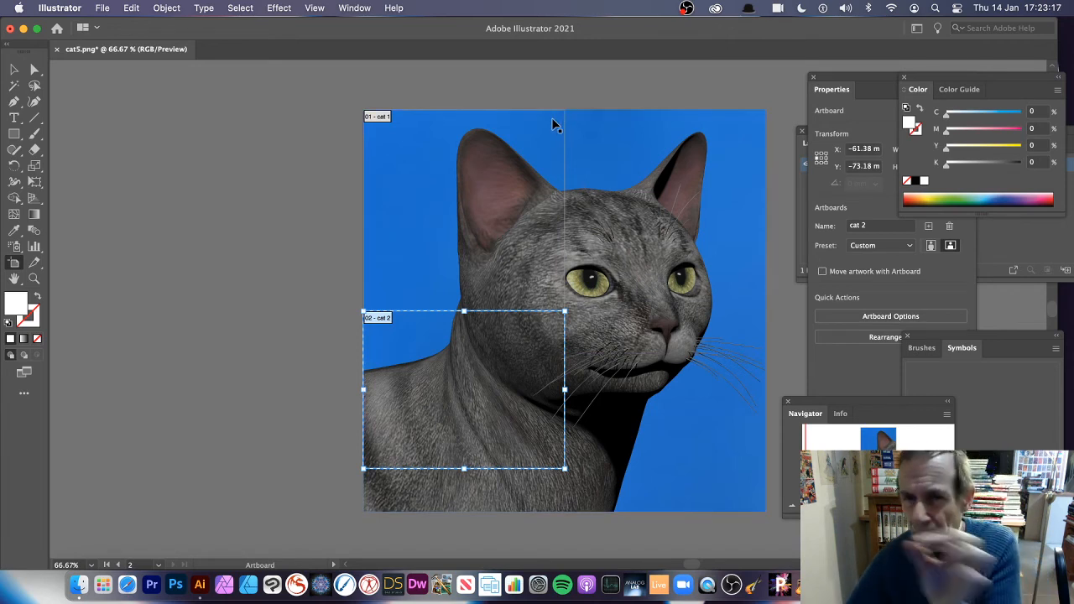
pyautogui.moveTo(583, 299)
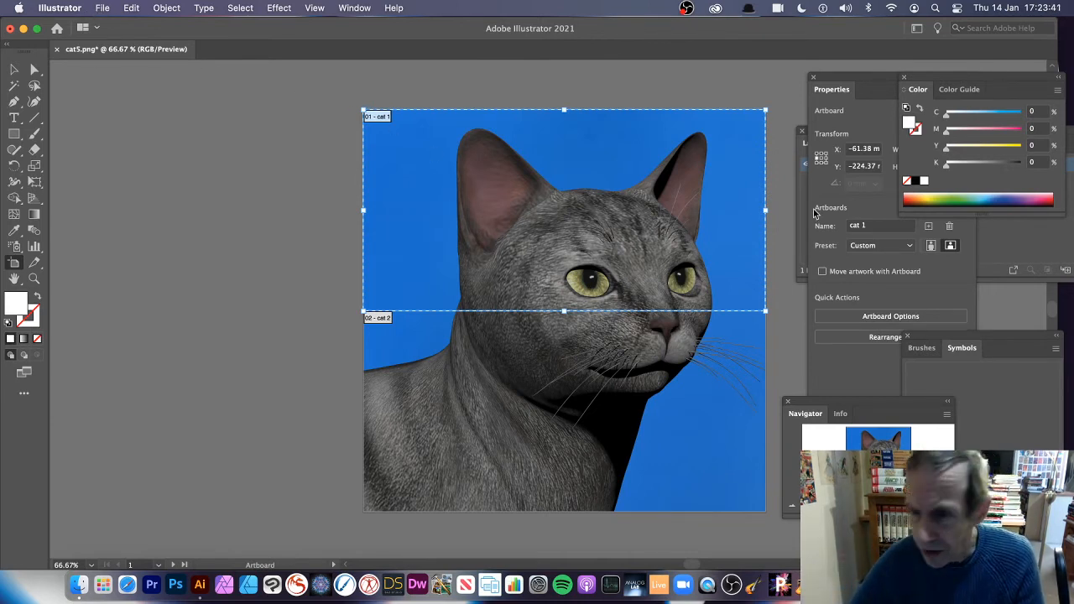
# Step: Name the top-half artboard 'cat top' in the Properties Name field
pyautogui.click(879, 225)
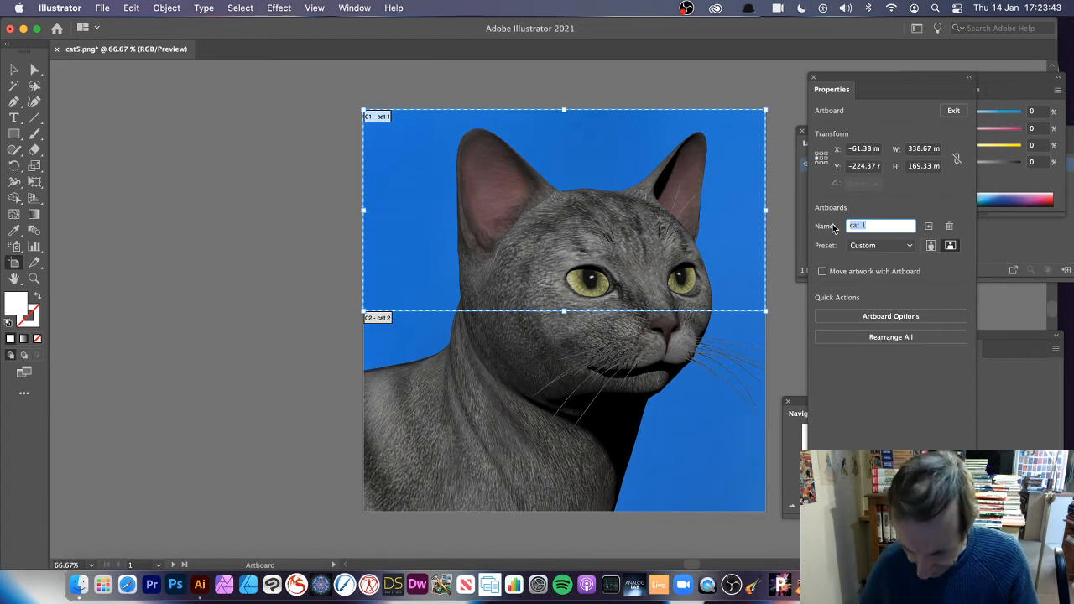
pyautogui.write('cat top')
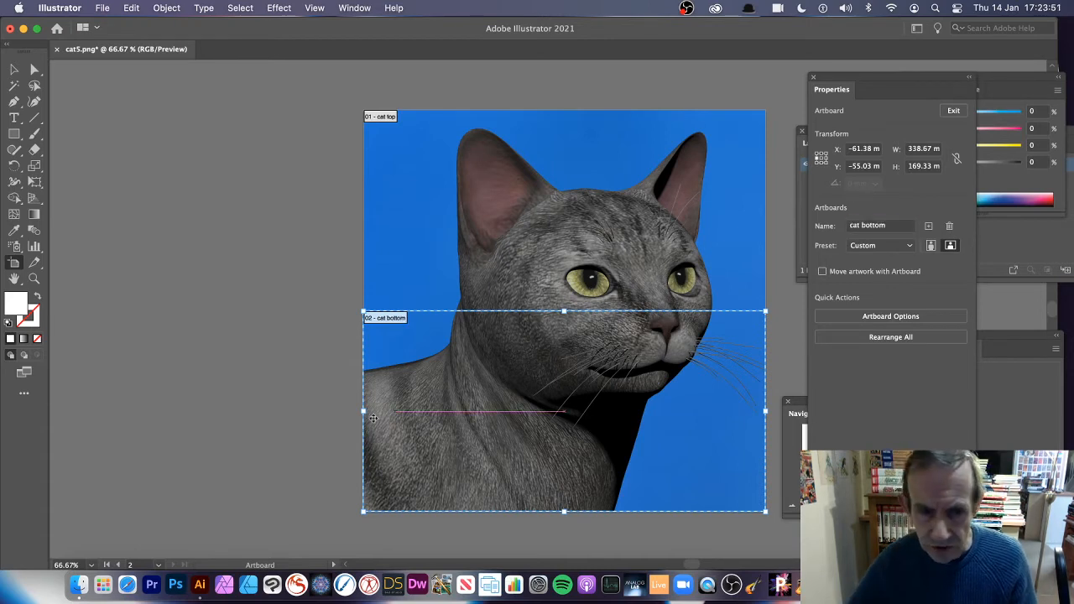
# Step: Bring up File > Export > Export for Screens for the cat top and cat bottom artboards
pyautogui.click(102, 7)
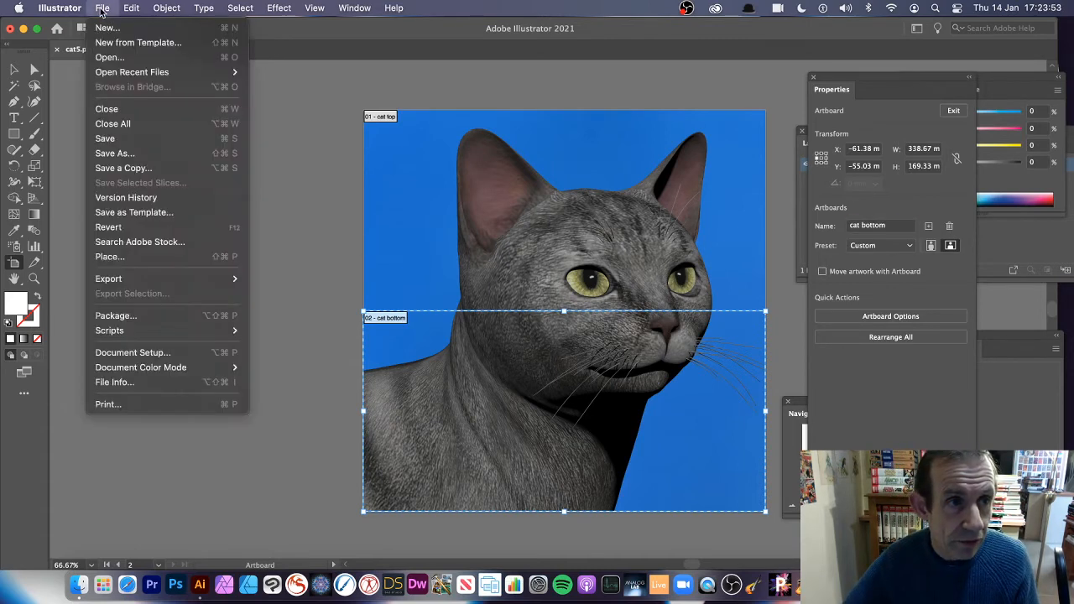
pyautogui.moveTo(107, 279)
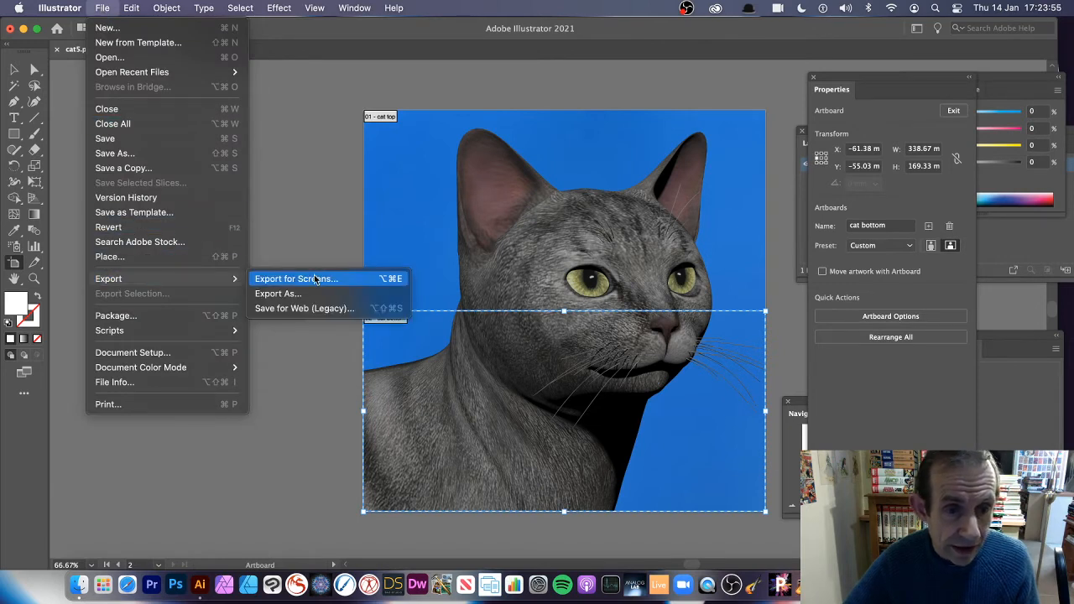
pyautogui.moveTo(303, 309)
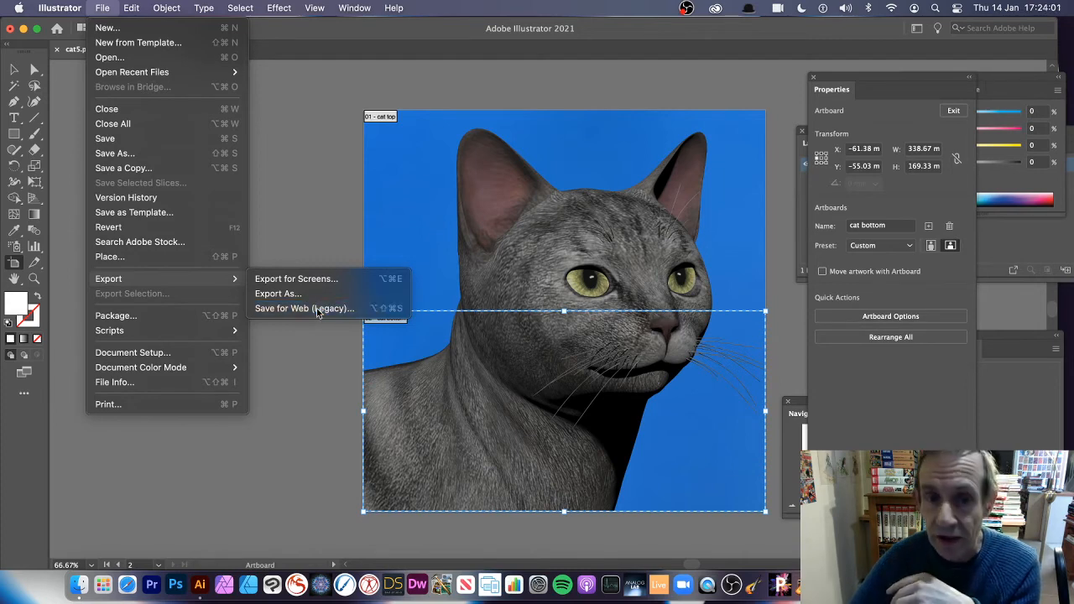
pyautogui.click(304, 309)
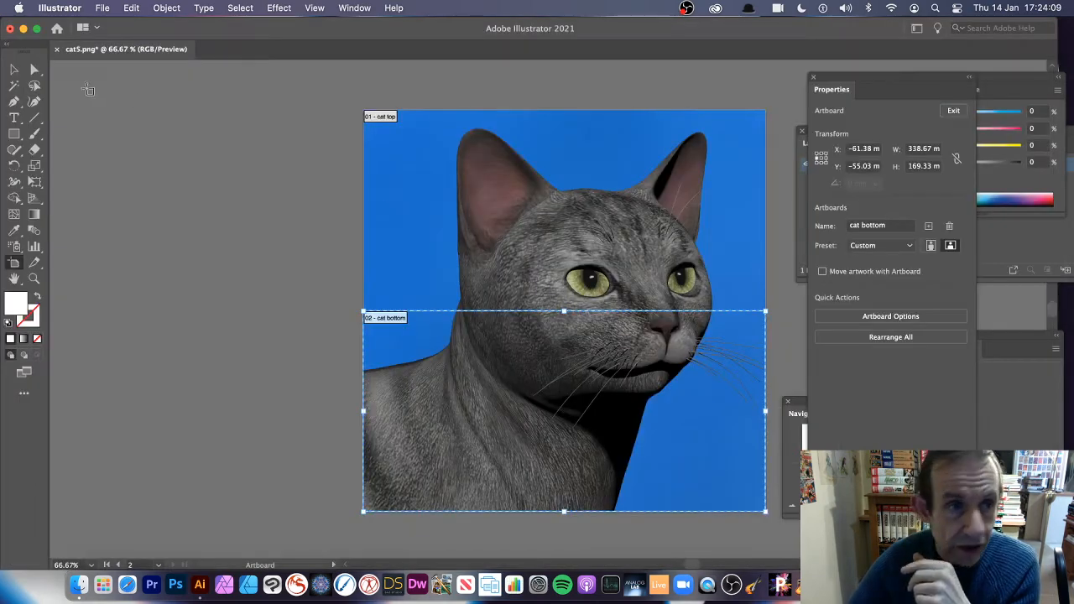
pyautogui.click(102, 7)
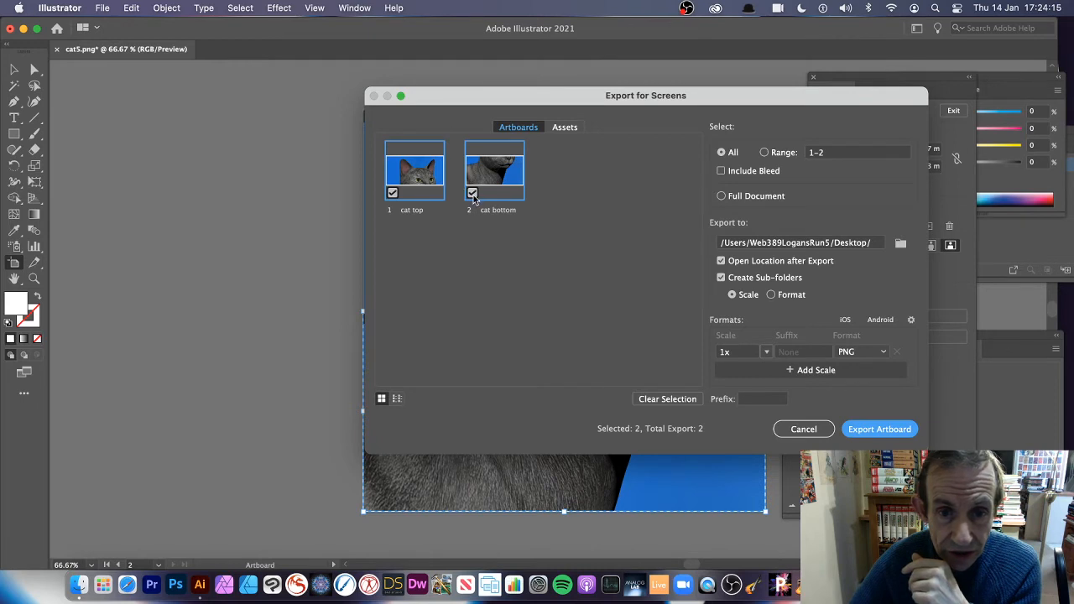
# Step: Set Range 1–2 with PNG at 1x and export cat top and cat bottom to the Desktop
pyautogui.click(764, 151)
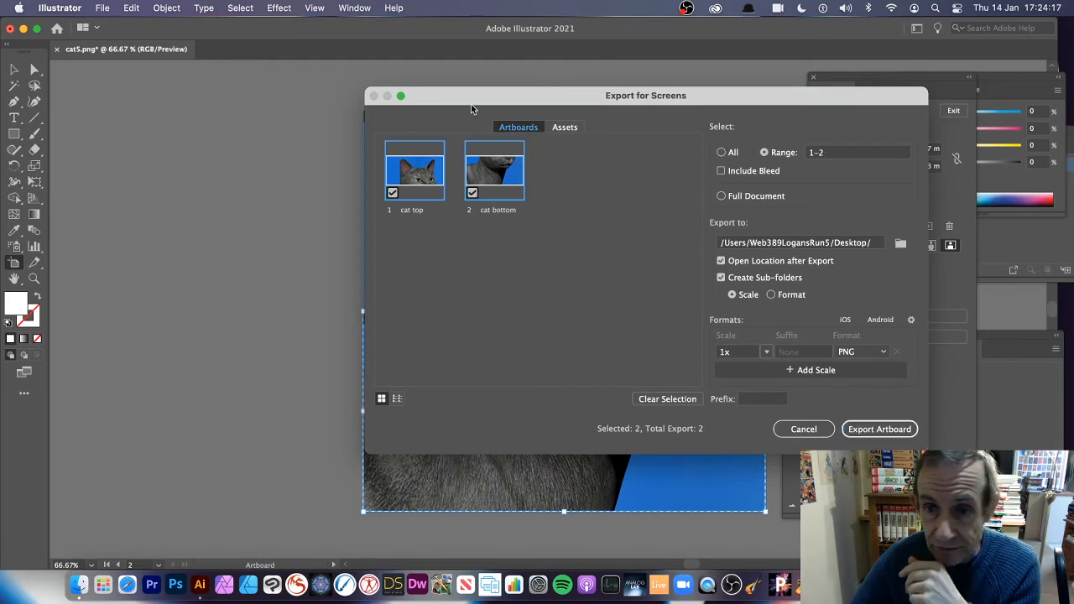
pyautogui.moveTo(420, 181)
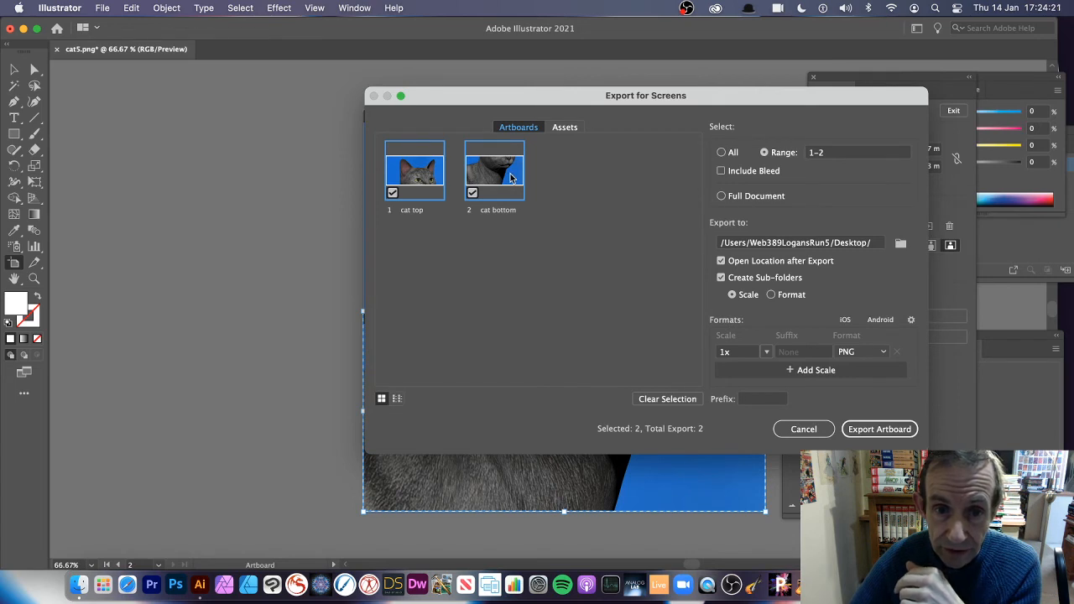
pyautogui.moveTo(461, 164)
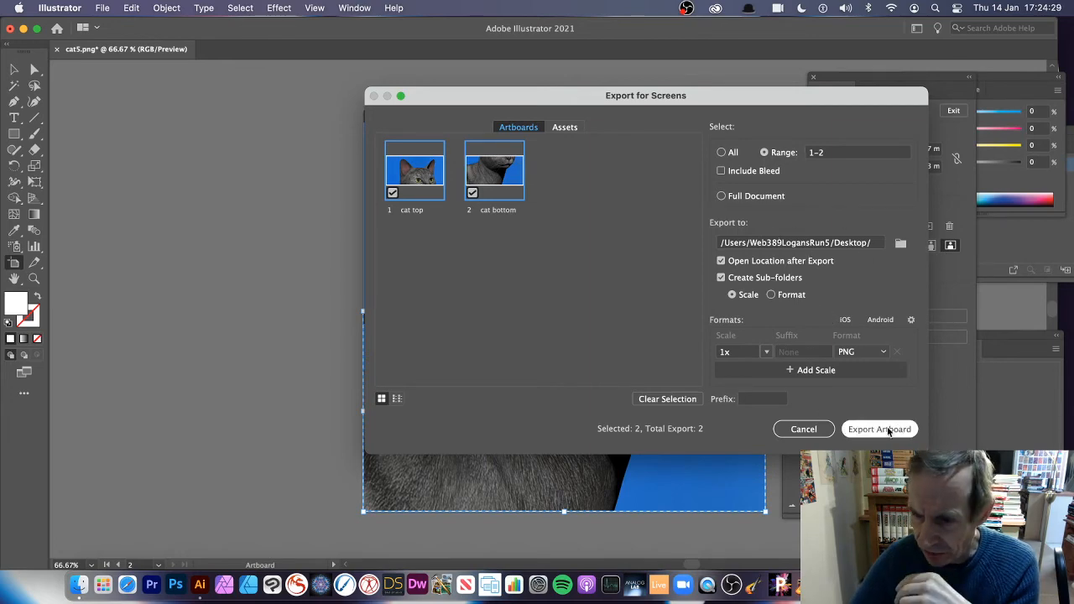
pyautogui.click(879, 430)
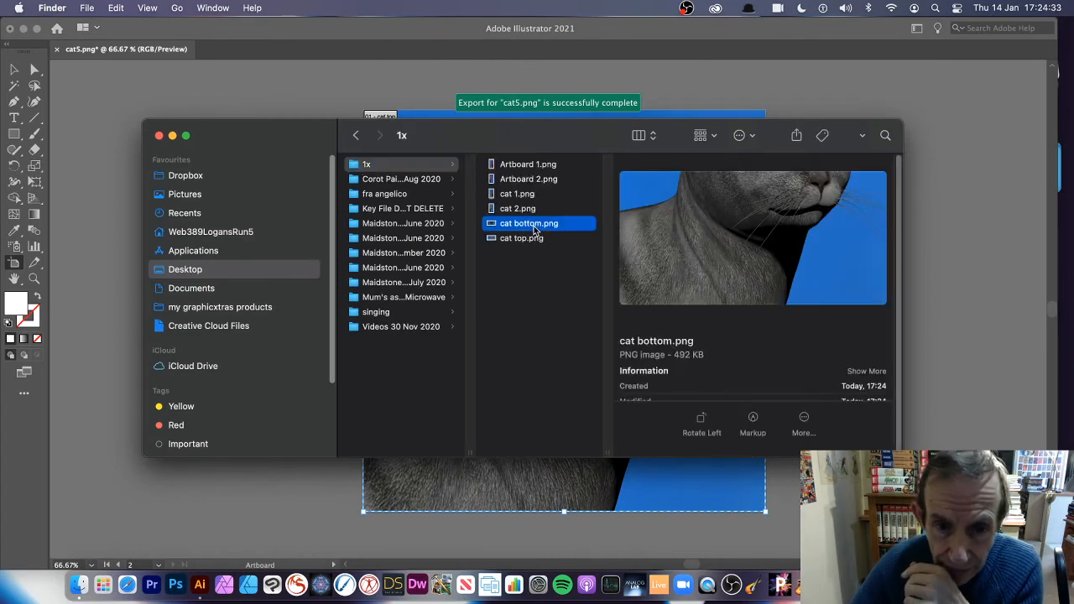
# Step: Preview the exported cat bottom.png in the Finder 1x folder
pyautogui.click(520, 238)
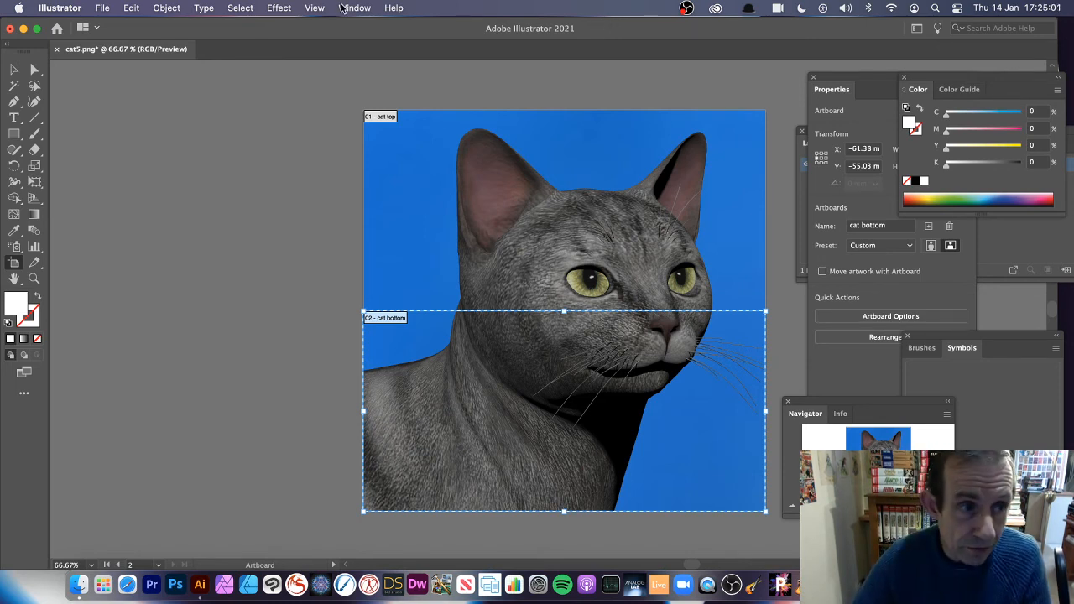
pyautogui.click(103, 6)
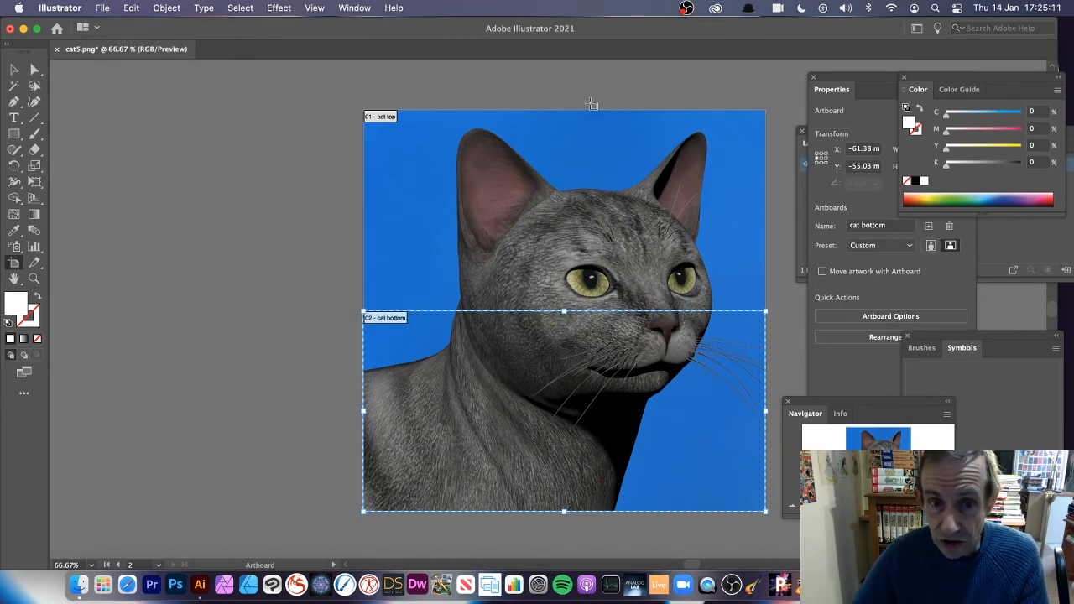
pyautogui.moveTo(376, 208)
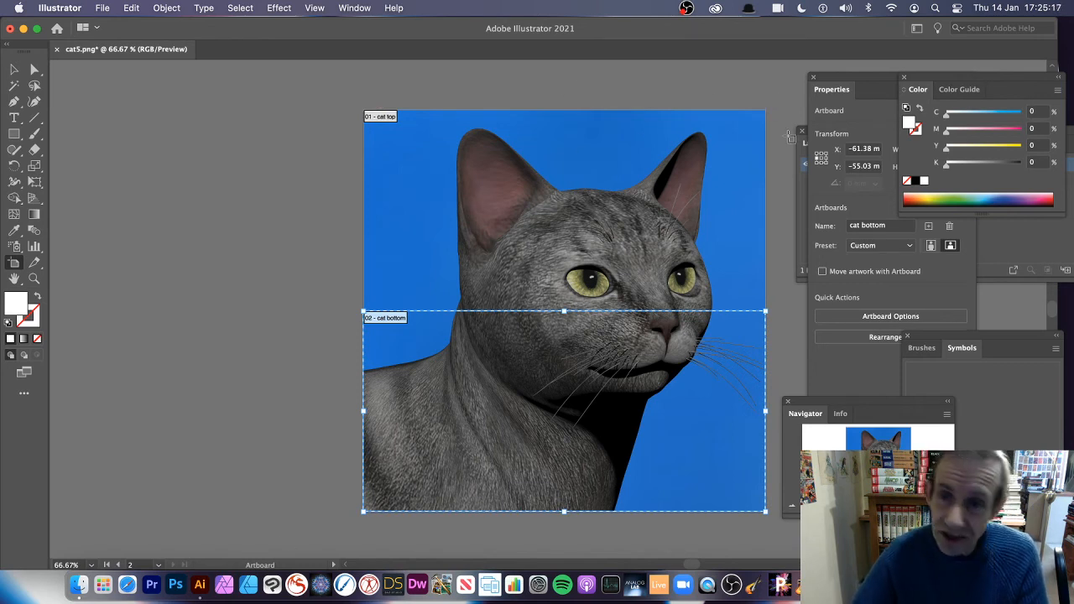
pyautogui.moveTo(748, 118)
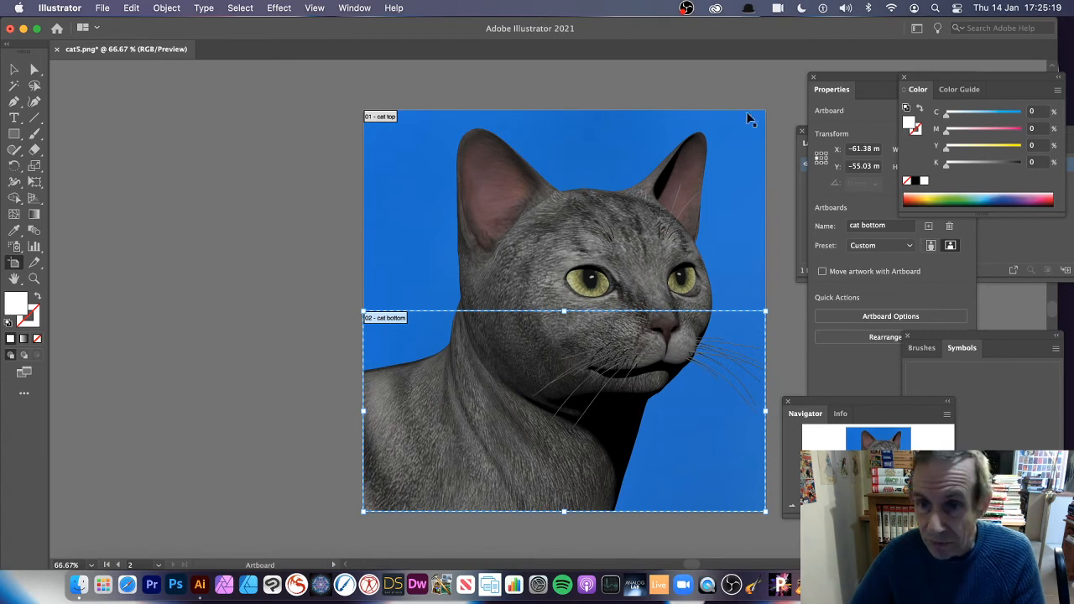